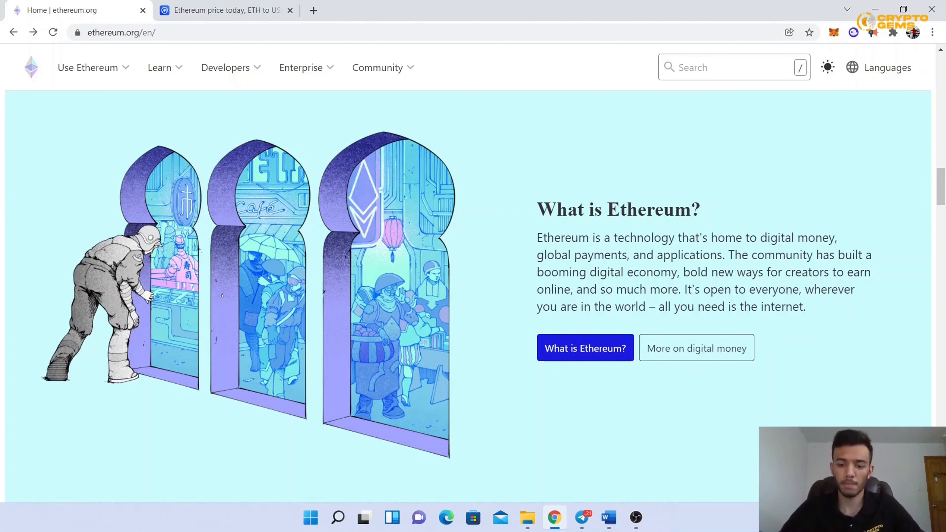
Switch to the CoinMarketCap Ethereum page showing rank #2, -5.51% and ~$14.9B 24h volume
scroll("down", 3)
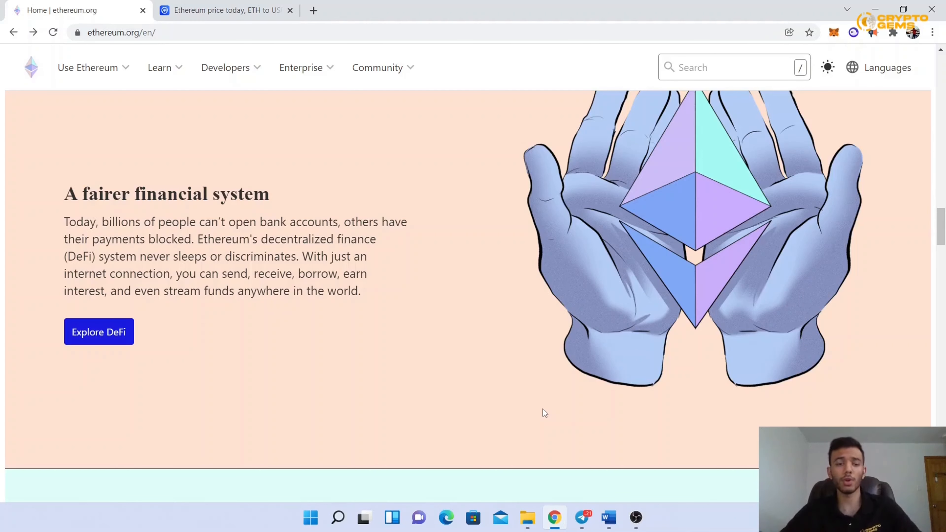
scroll("down", 3)
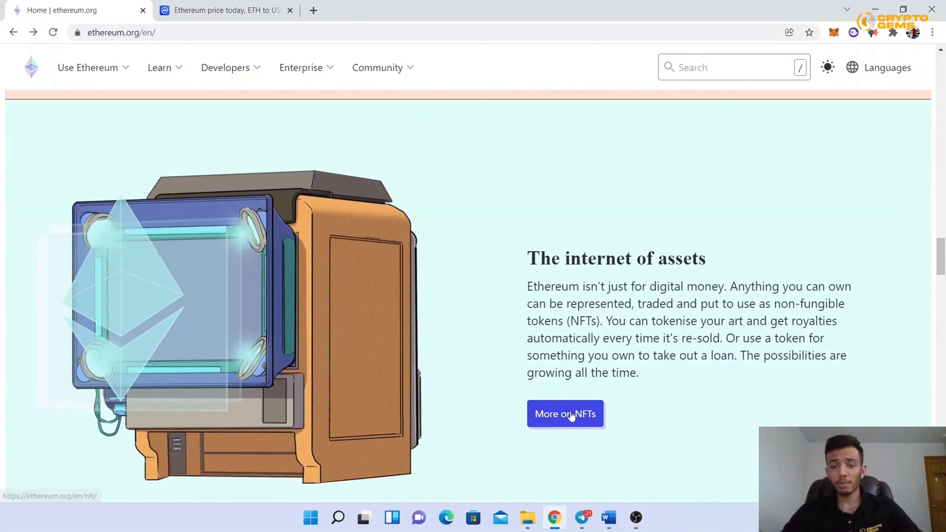
scroll("down", 3)
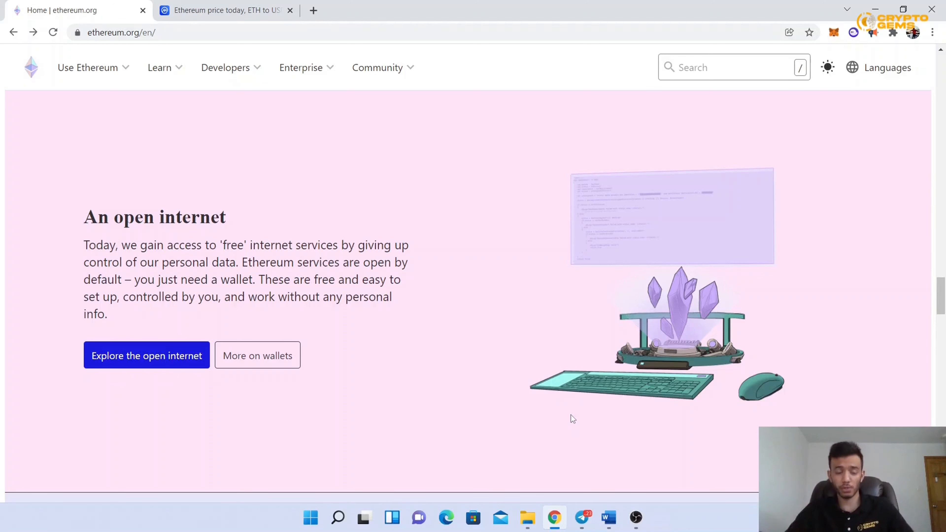
scroll("down", 3)
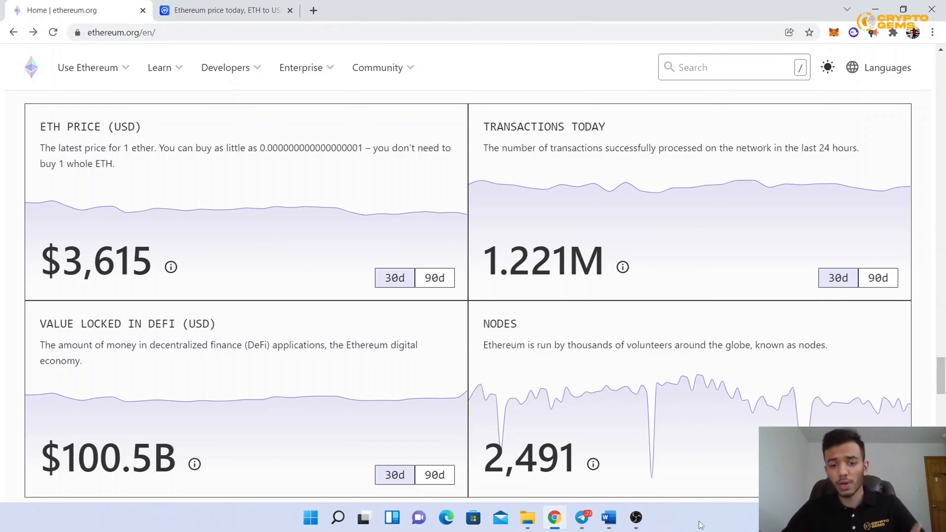
mouse_move(556, 441)
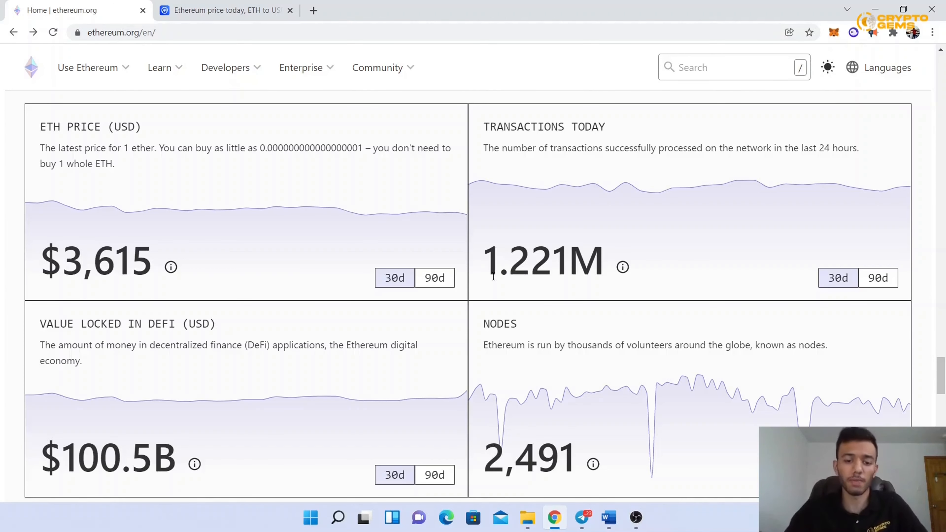
left_click(225, 11)
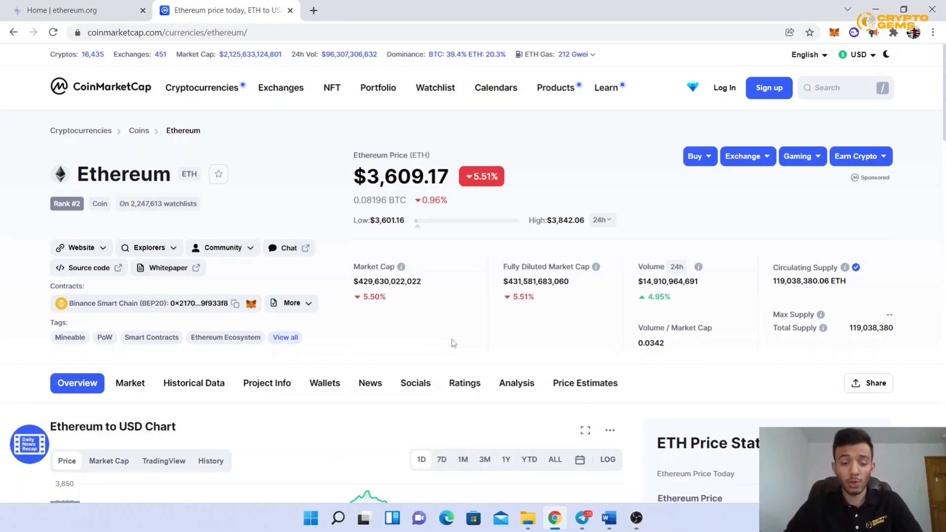
mouse_move(58, 213)
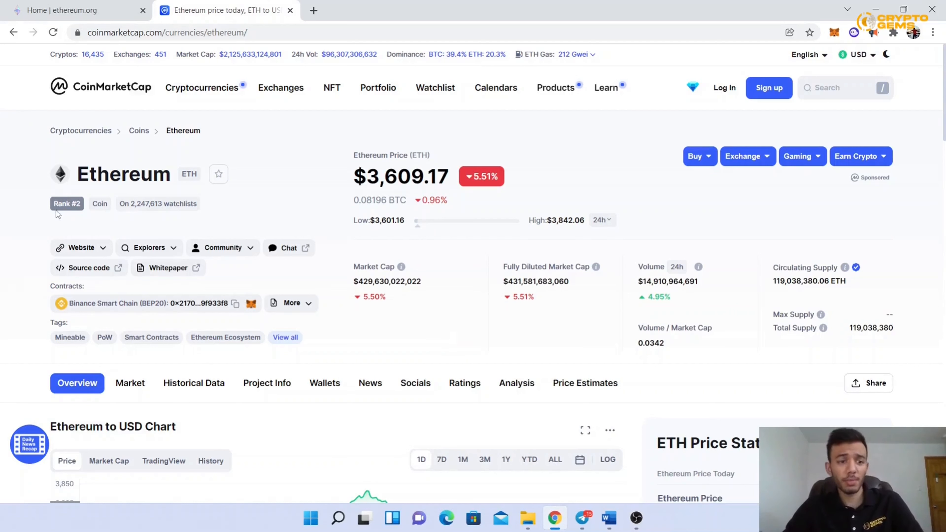
mouse_move(60, 215)
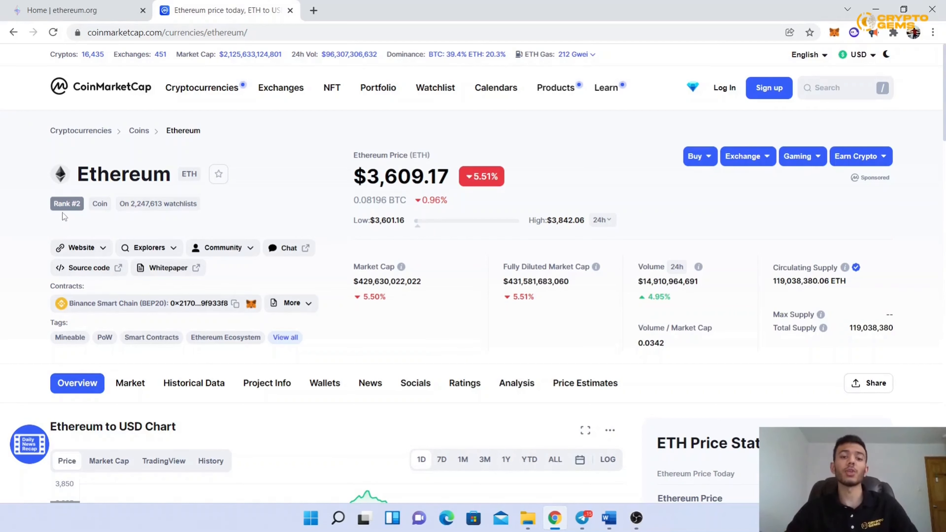
mouse_move(366, 198)
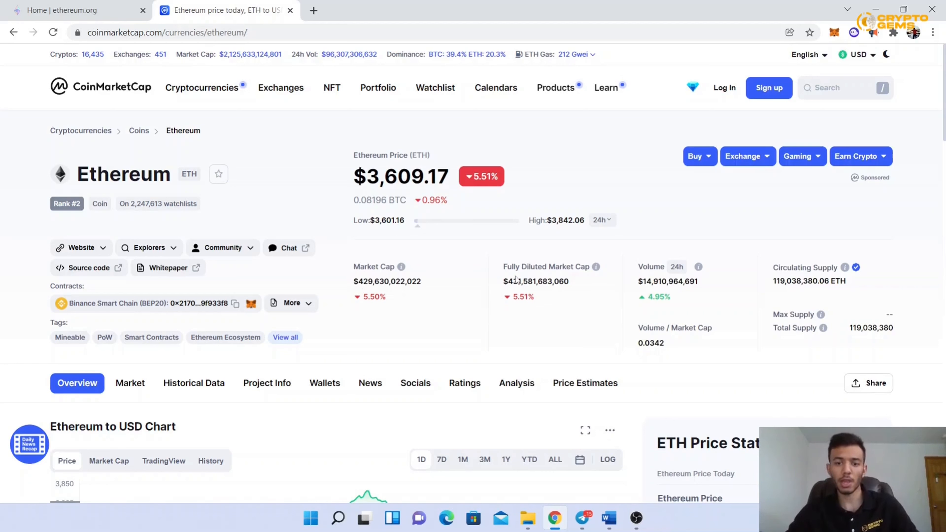
mouse_move(519, 295)
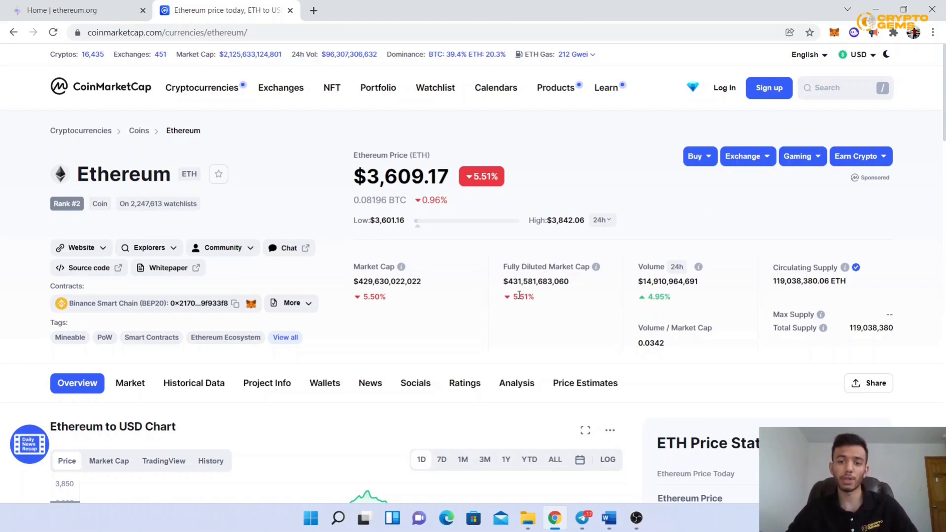
mouse_move(642, 292)
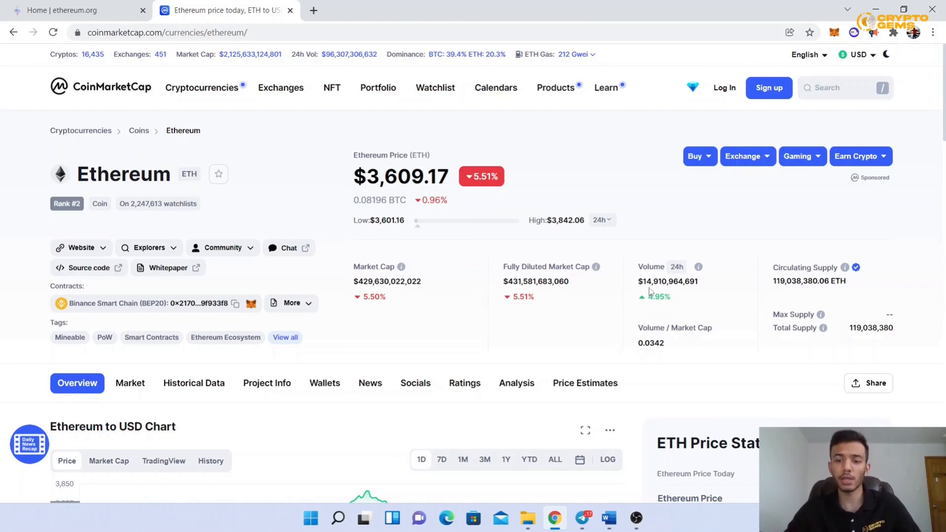
mouse_move(646, 288)
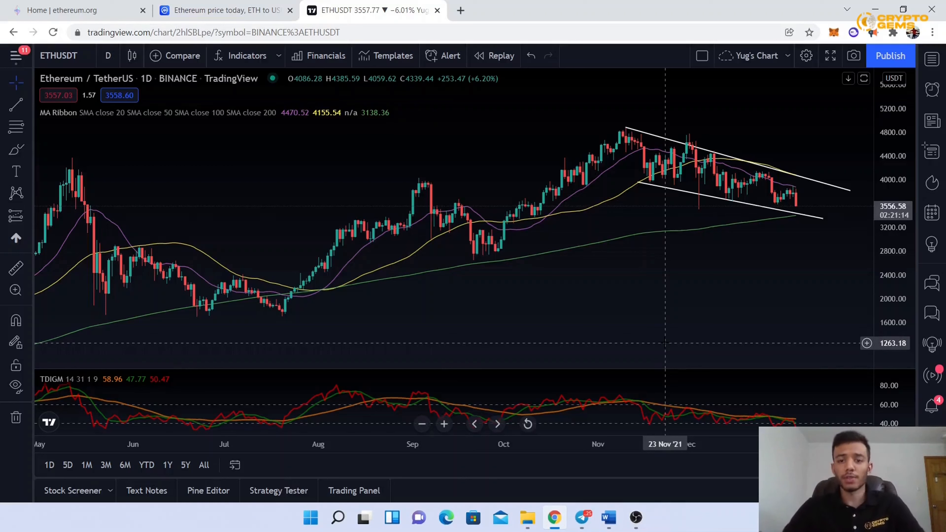
mouse_move(631, 155)
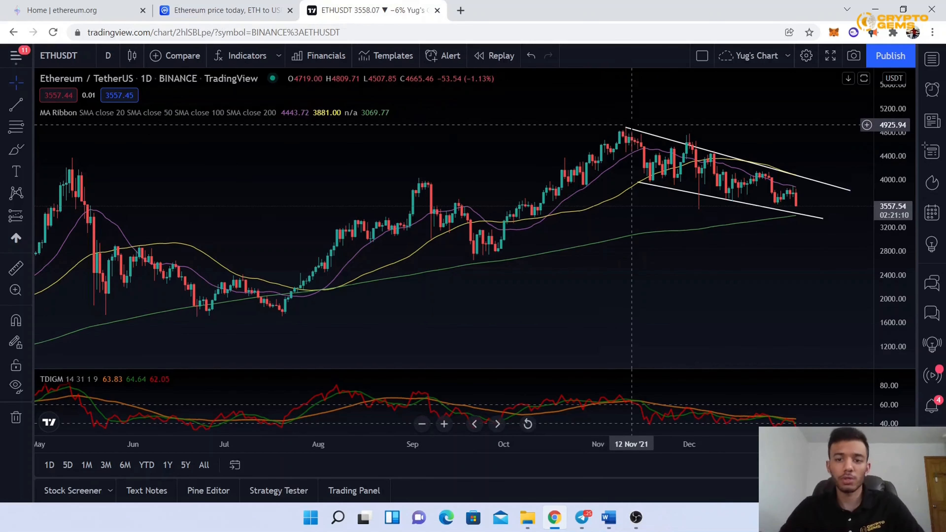
mouse_move(627, 143)
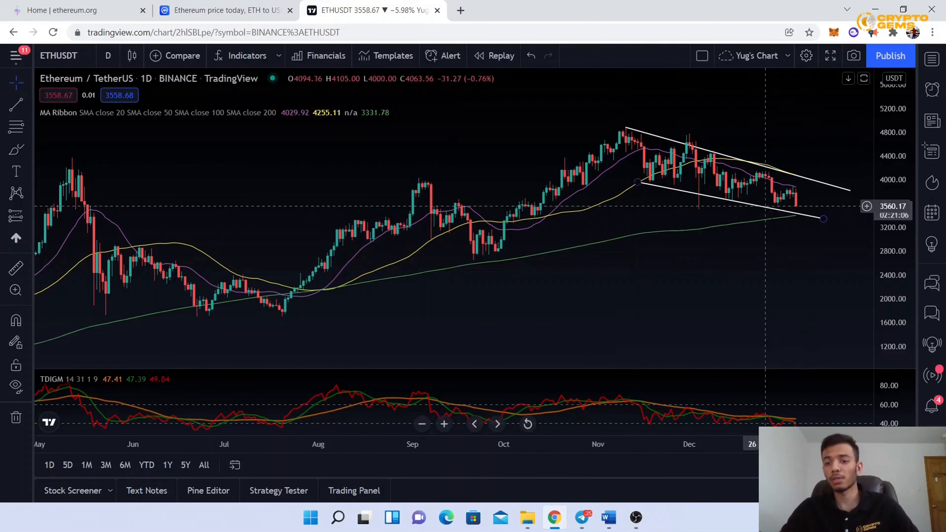
mouse_move(798, 213)
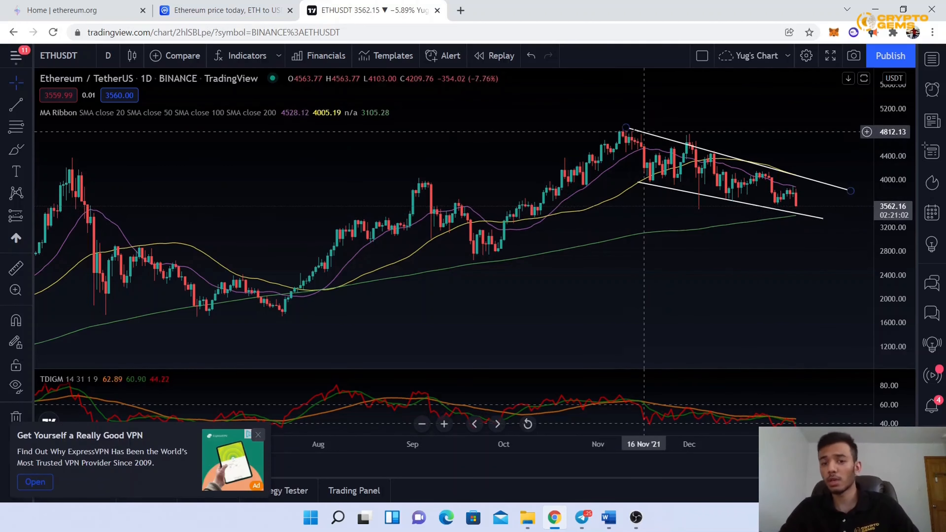
mouse_move(827, 227)
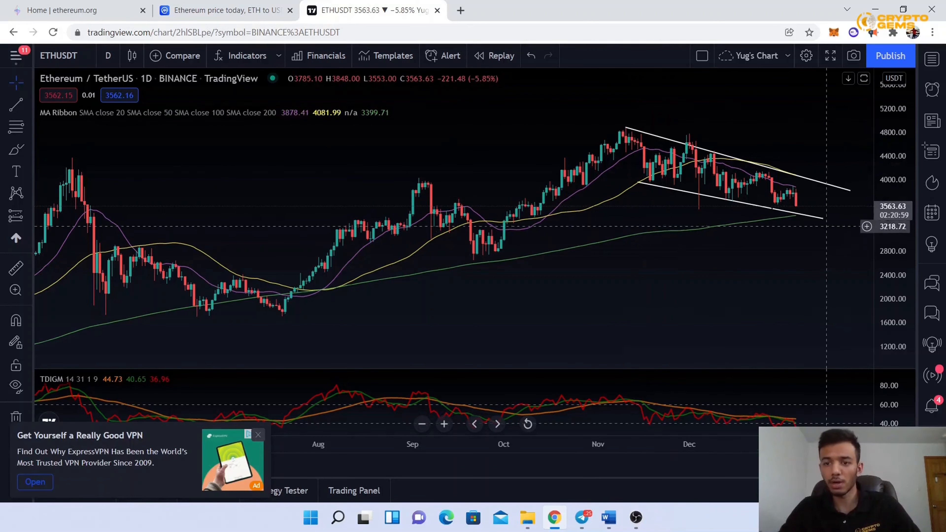
mouse_move(808, 207)
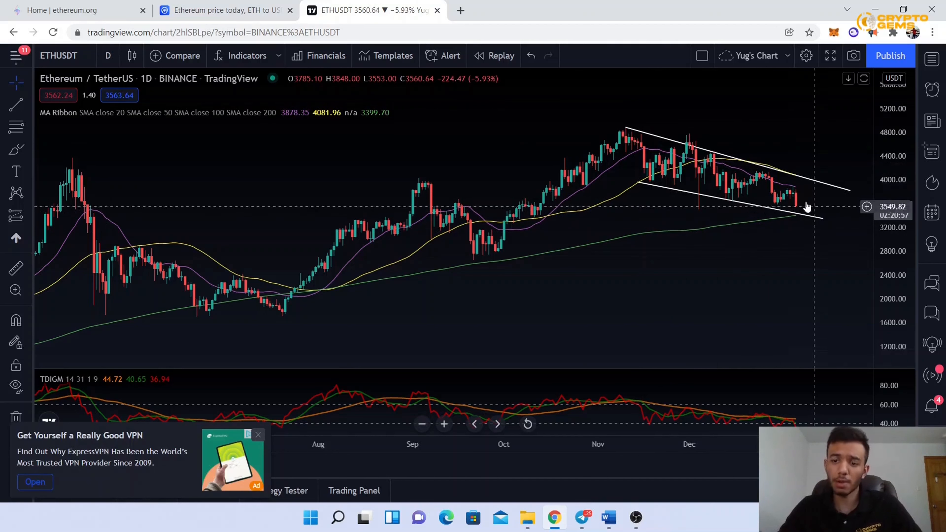
mouse_move(810, 183)
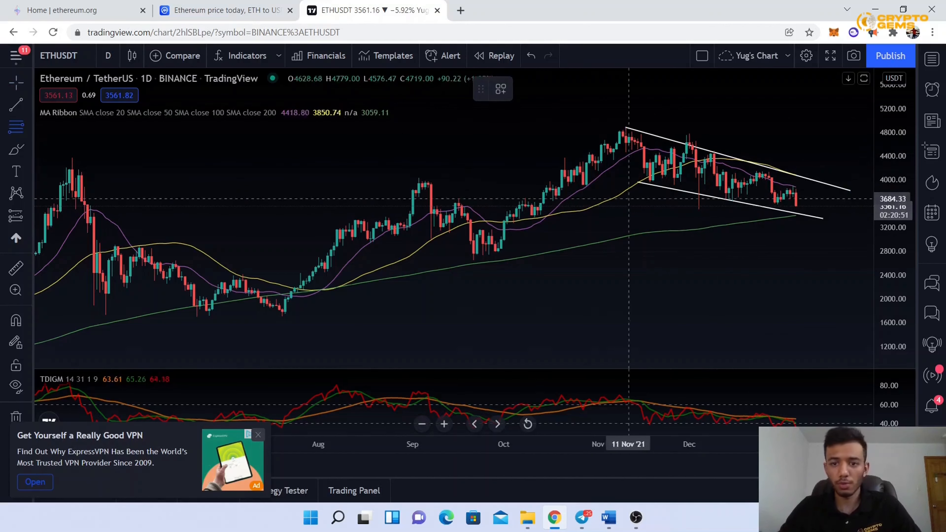
mouse_move(16, 127)
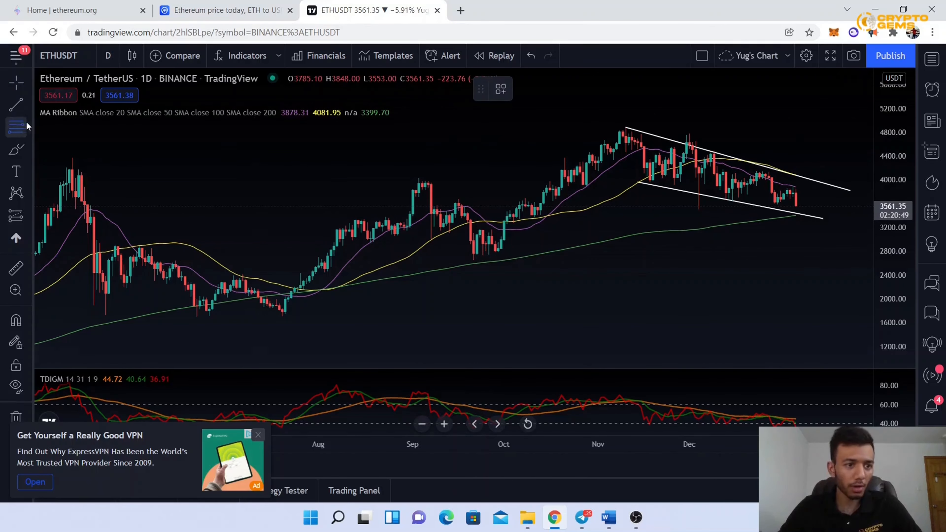
Select the Trend-Based Fib Extension tool from the Fibonacci and Gann drawing group
left_click(16, 127)
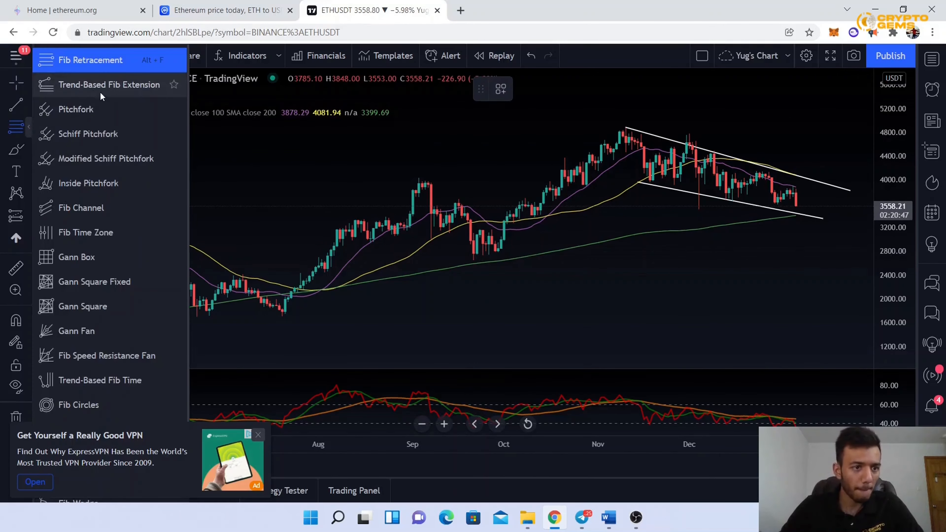
left_click(479, 259)
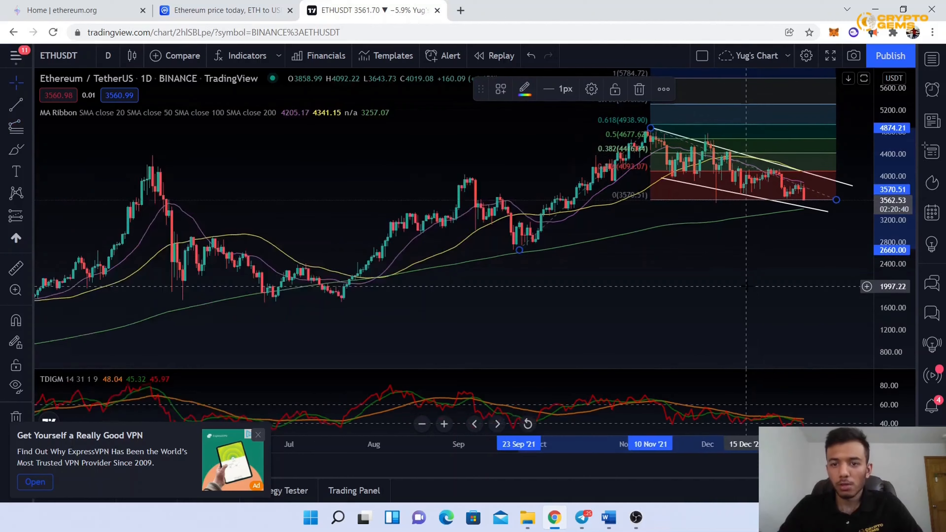
scroll("down", 3)
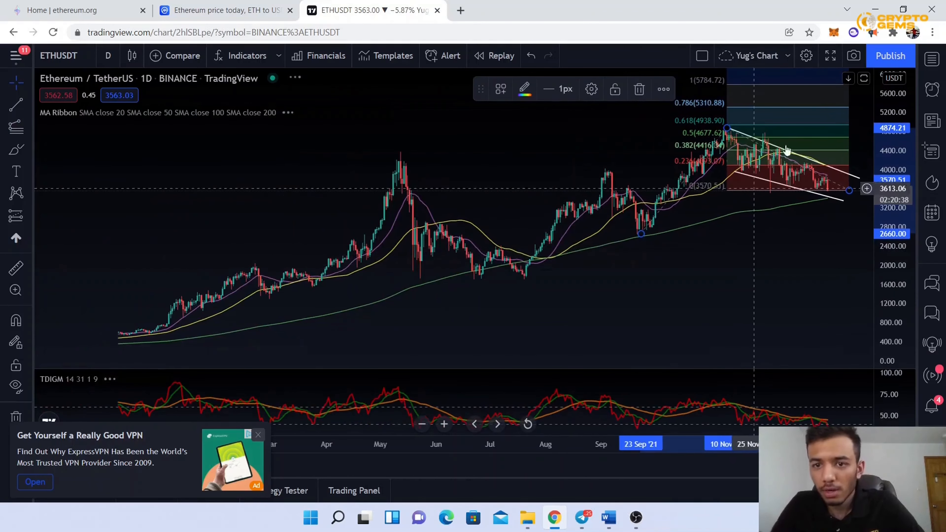